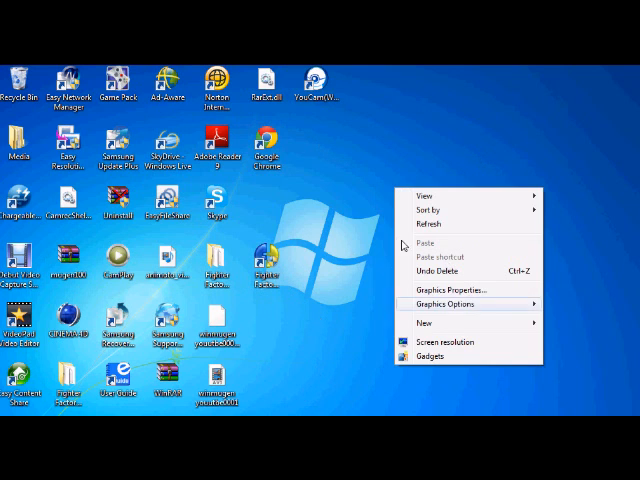
Launch Google Chrome from the desktop to get a blank new tab.
left_click(312, 196)
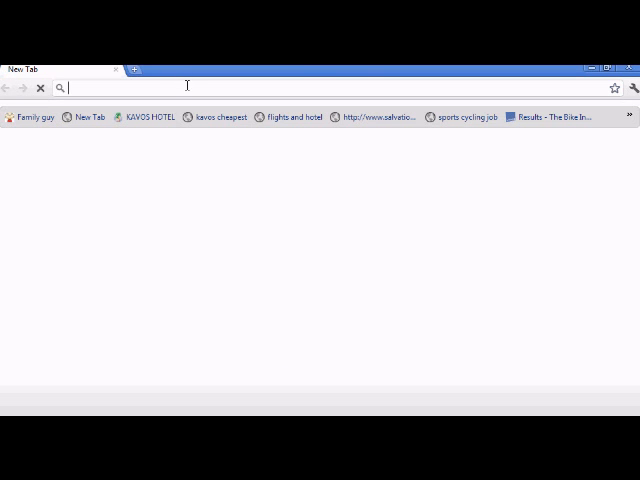
Search Google Images for 'colourful stickman' to get stick-figure picture results.
type("google")
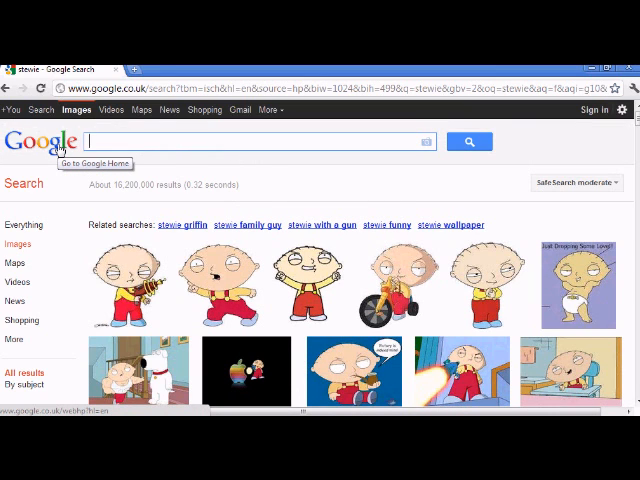
type("colourful stickman")
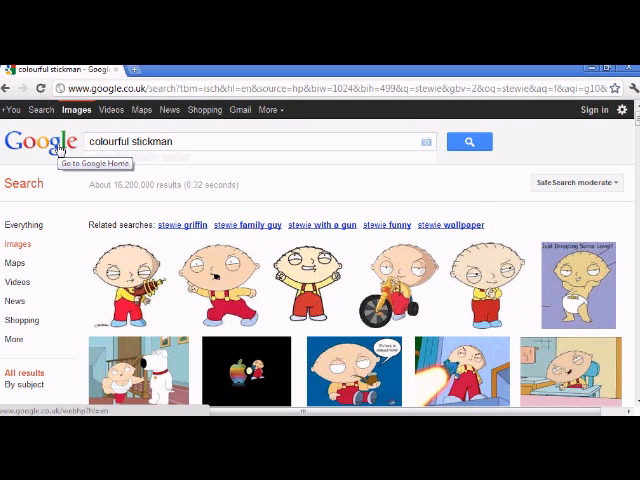
left_click(468, 140)
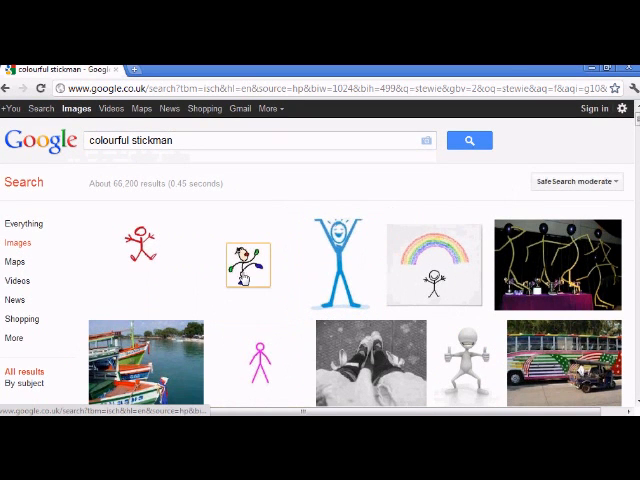
Save the dancing stickman GIF as Stick_Figure in Desktop > WINMUGEN FIGHTING DOC.
left_click(248, 264)
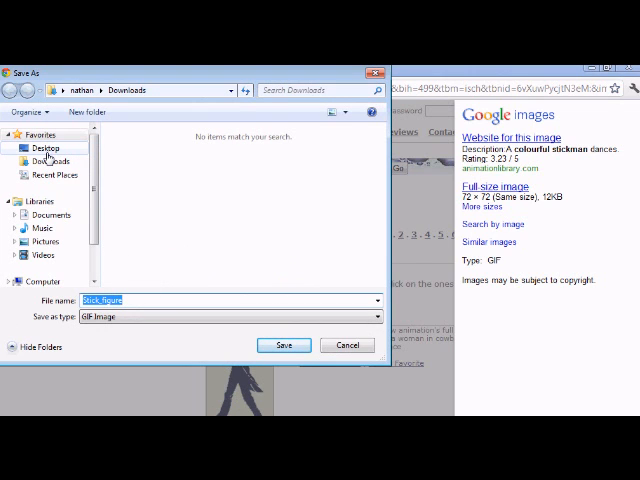
left_click(44, 148)
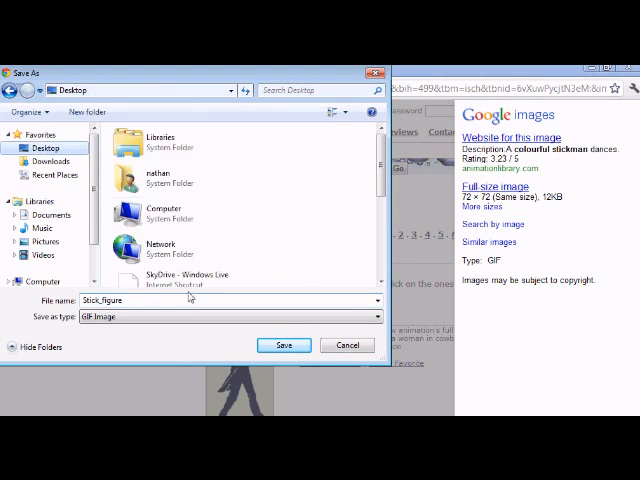
scroll("down", 3)
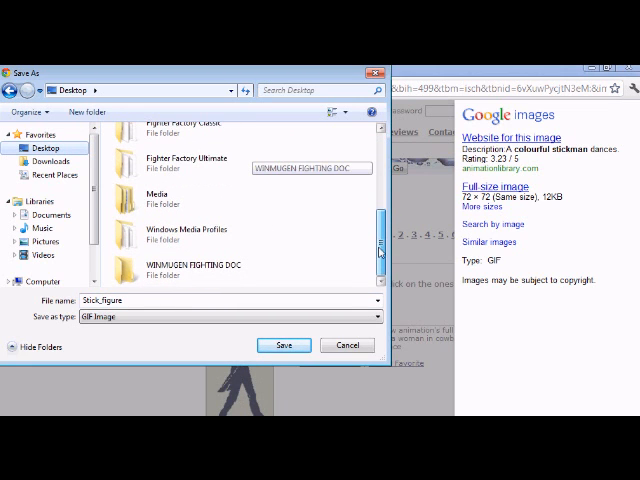
double_click(204, 264)
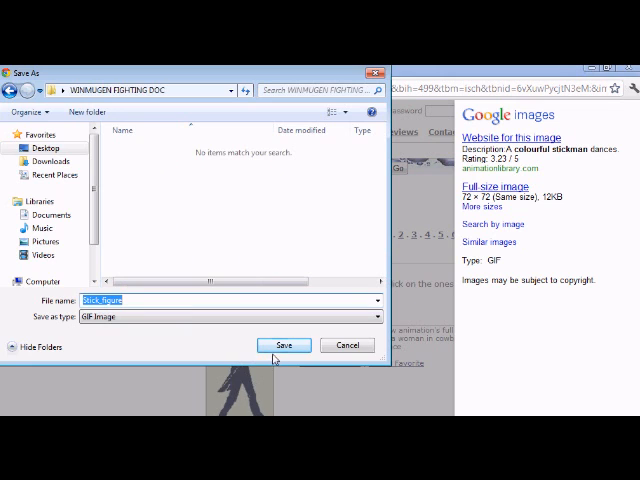
left_click(284, 344)
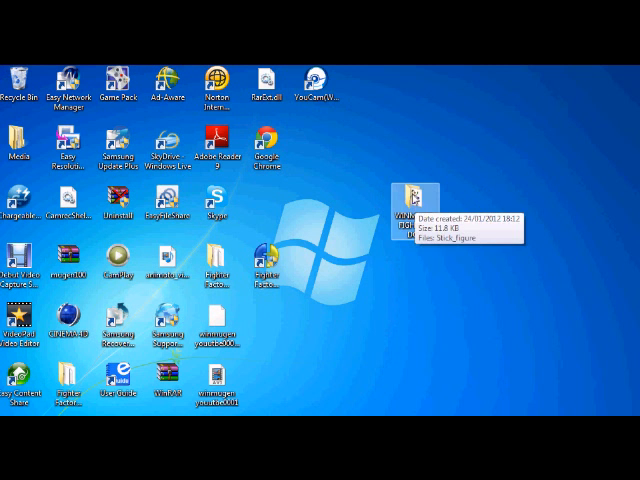
Open the WINMUGEN FIGHTING DOC folder to confirm Stick_Figure is inside.
double_click(414, 198)
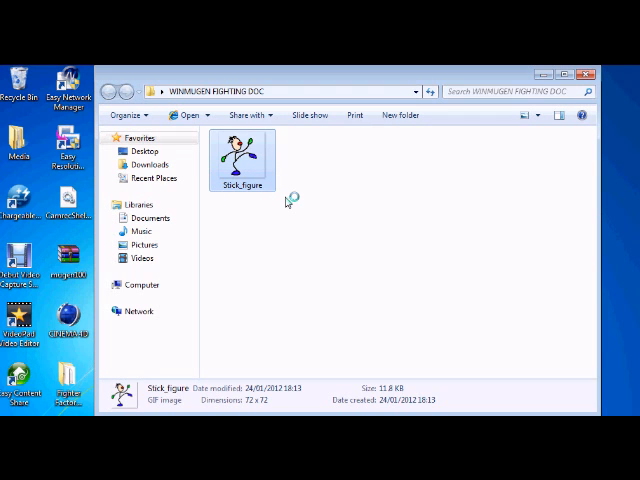
mouse_move(292, 200)
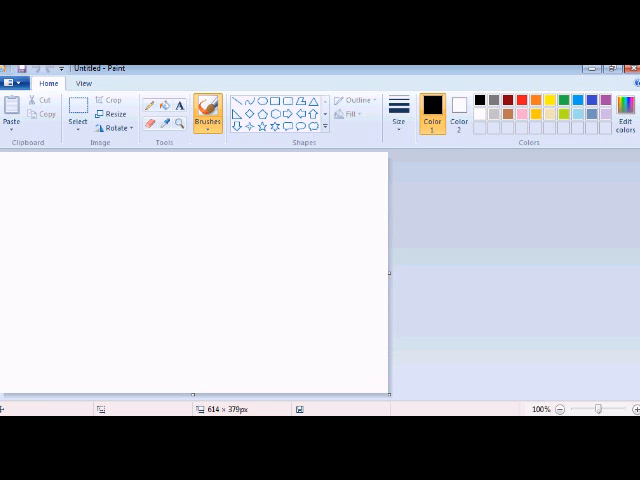
Open the Stick_Figure picture from WINMUGEN FIGHTING DOC in Paint.
left_click(10, 84)
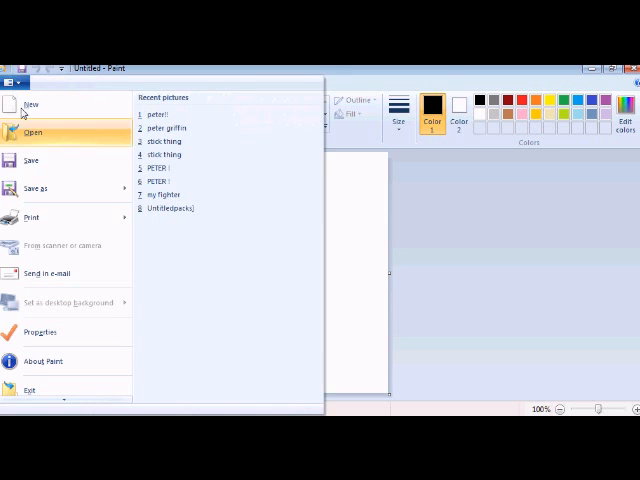
left_click(40, 132)
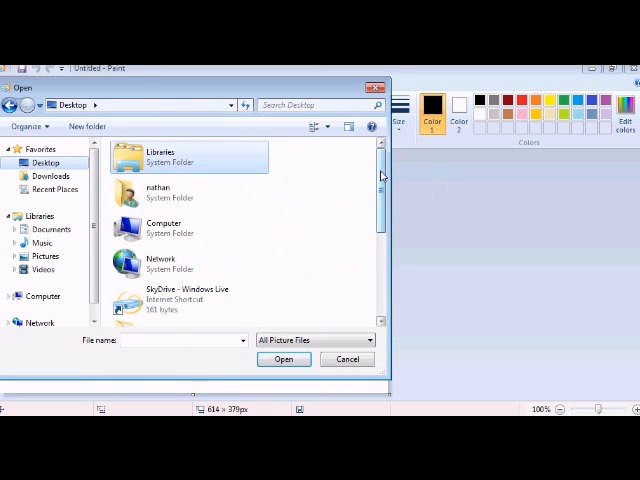
scroll("down", 3)
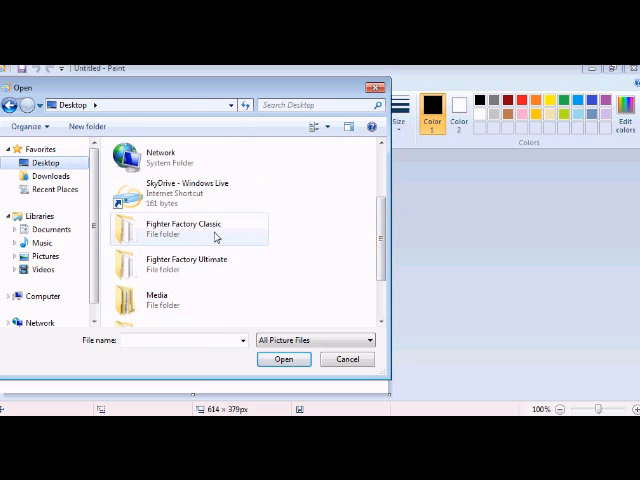
scroll("down", 3)
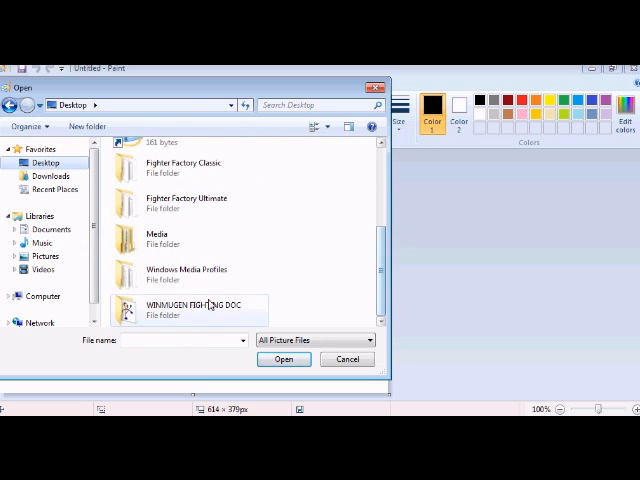
double_click(192, 308)
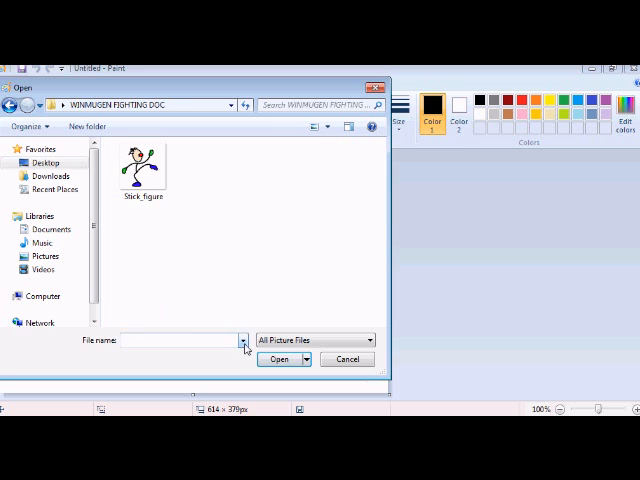
left_click(142, 164)
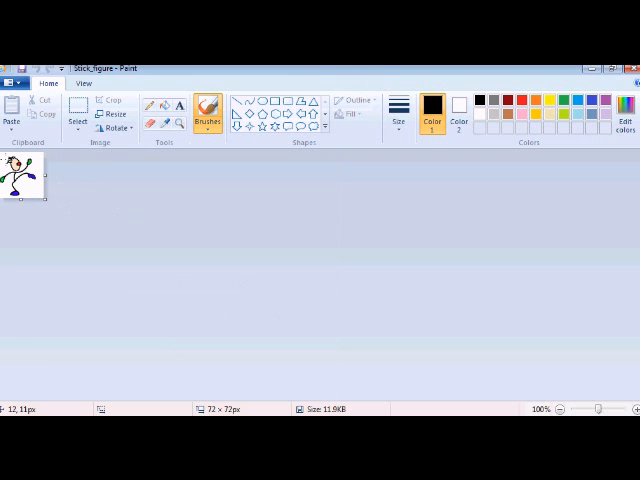
Resave Stick_Figure as a GIF picture in the WINMUGEN FIGHTING DOC folder.
left_click(12, 82)
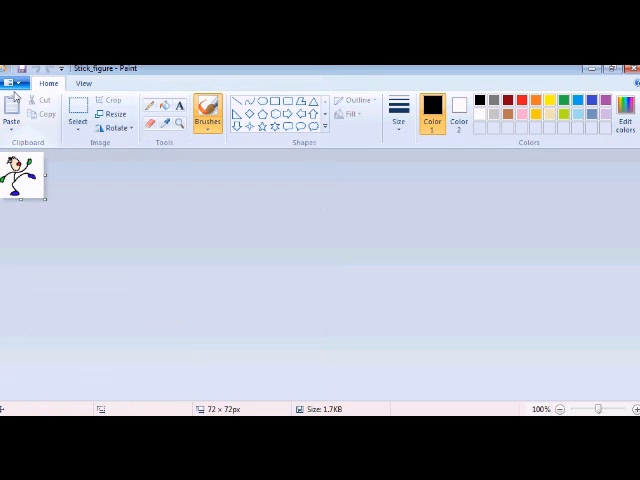
mouse_move(152, 240)
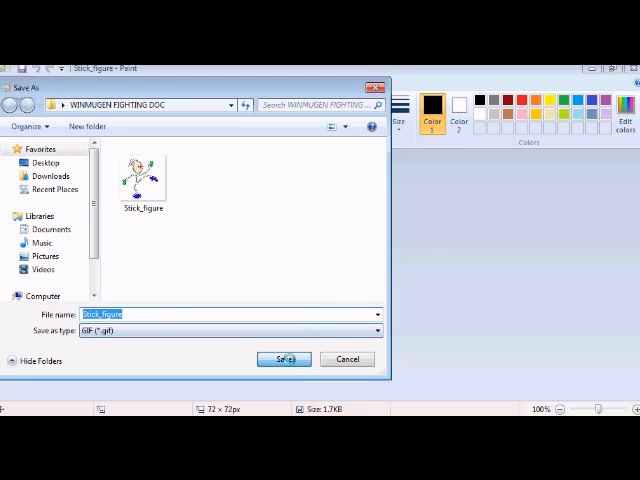
left_click(284, 360)
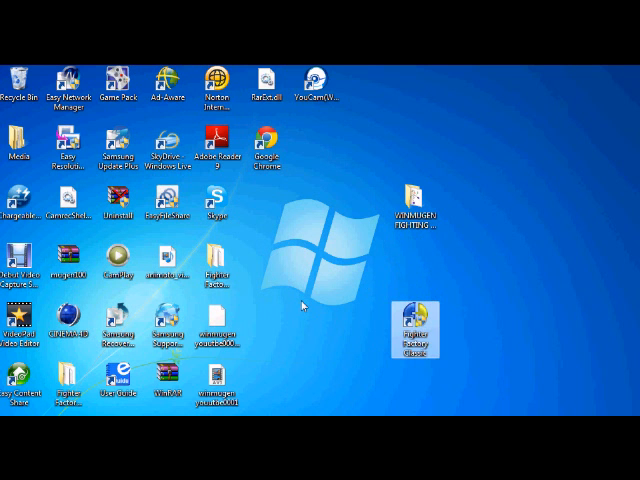
mouse_move(304, 304)
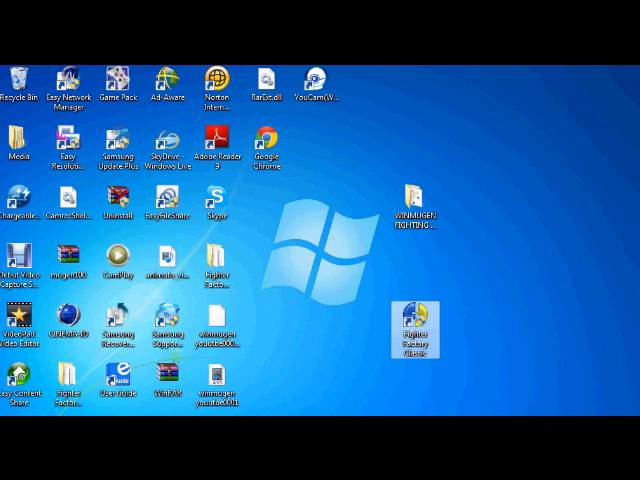
Save a 24-bit Bitmap copy of Stick_figure into the WINMUGEN FIGHTING DOC folder.
type("paint")
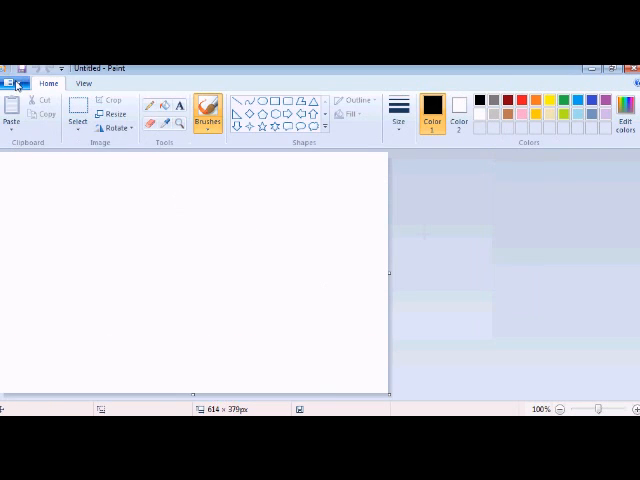
left_click(16, 84)
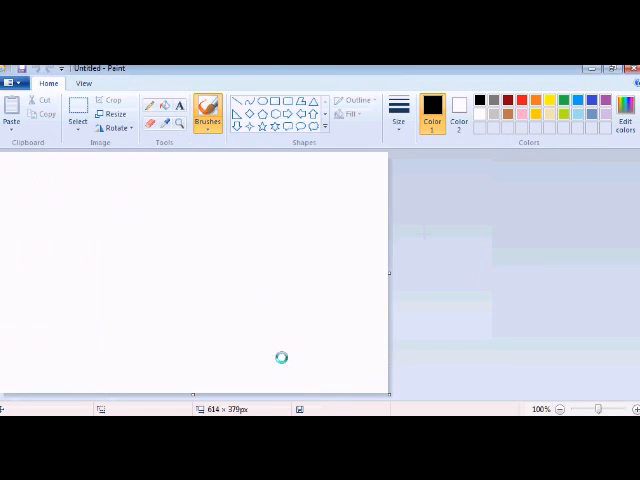
left_click(12, 84)
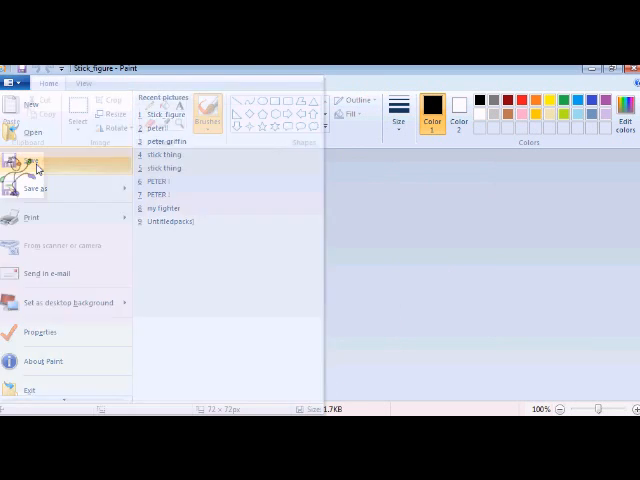
left_click(42, 188)
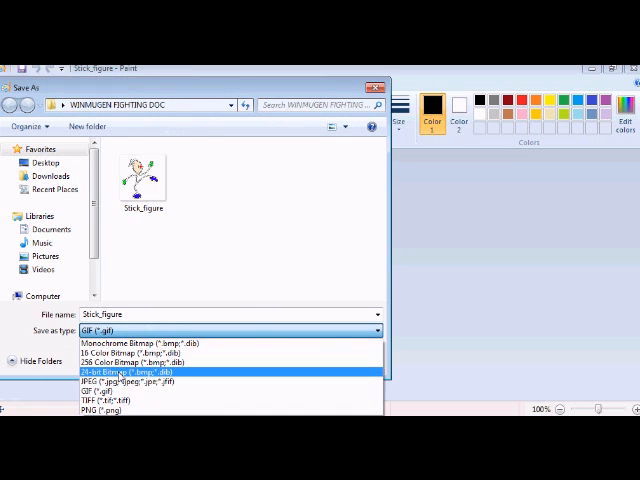
left_click(130, 374)
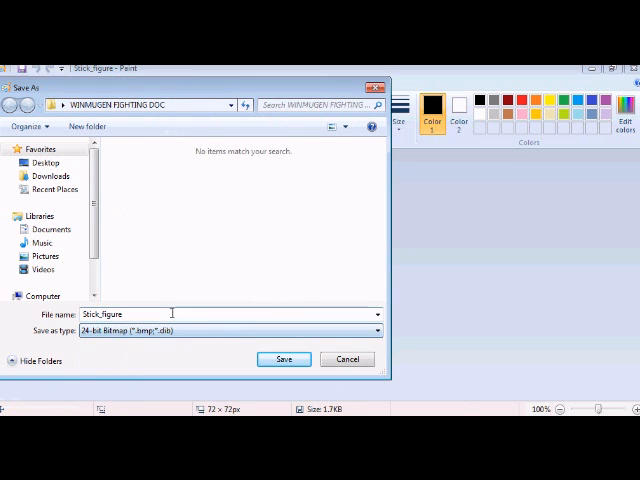
left_click(284, 360)
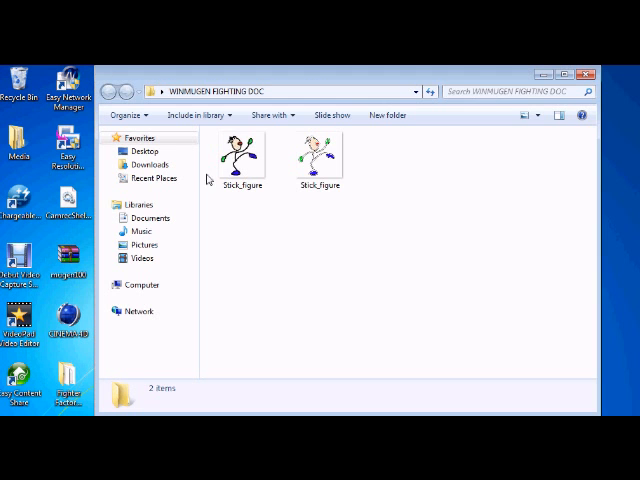
Delete the GIF Stick_figure file, keeping only the bitmap version in the folder.
left_click(318, 158)
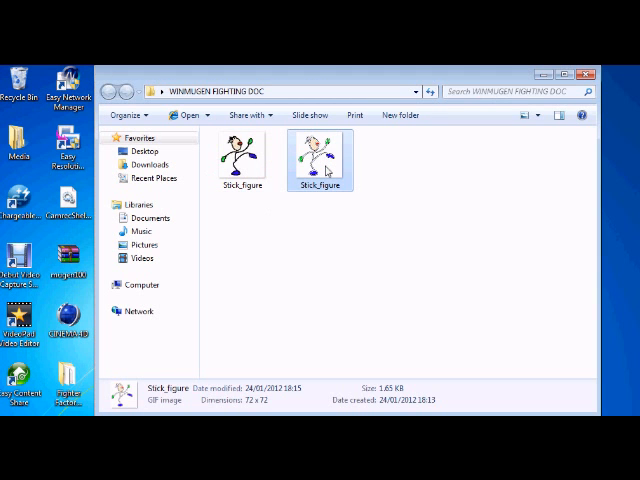
left_click(240, 160)
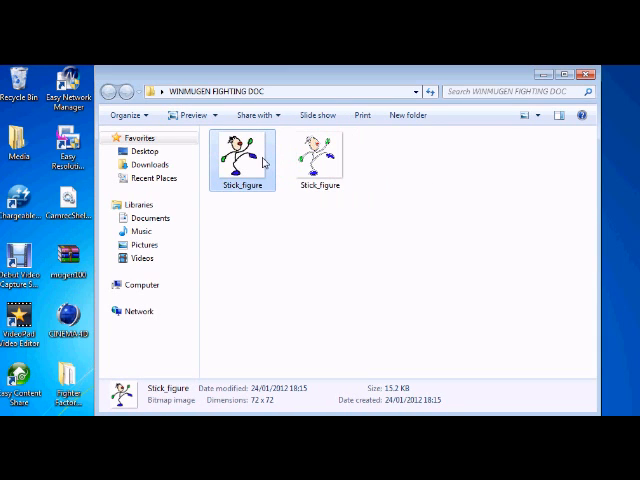
left_click(318, 156)
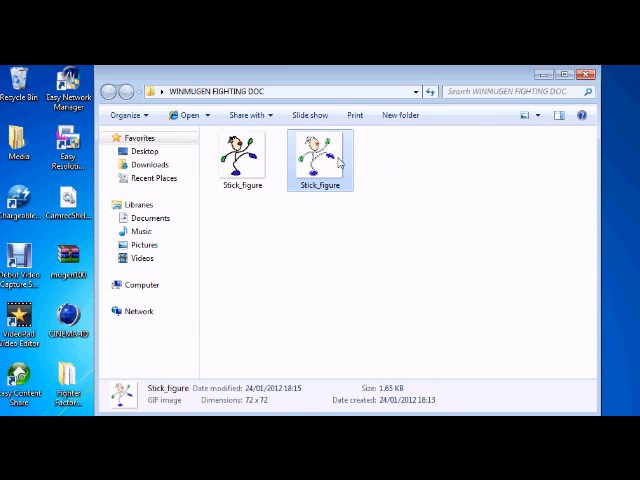
mouse_move(138, 408)
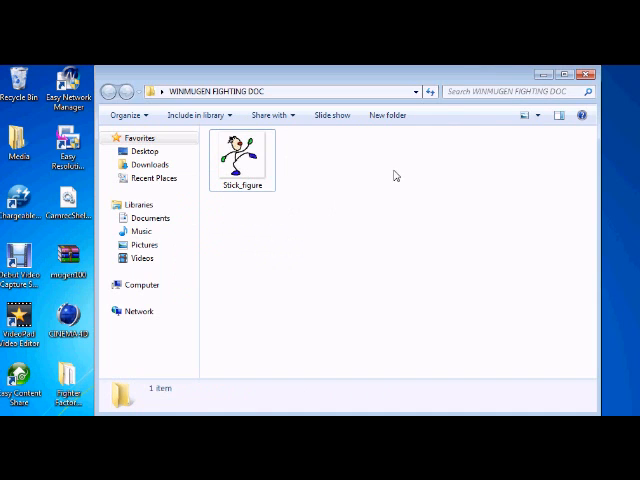
left_click(596, 74)
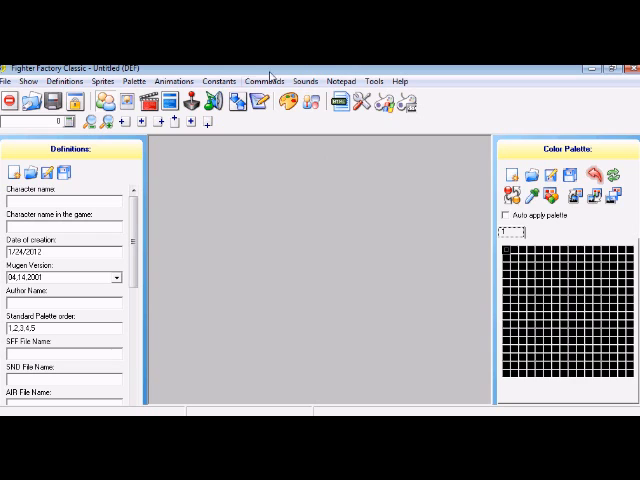
mouse_move(288, 104)
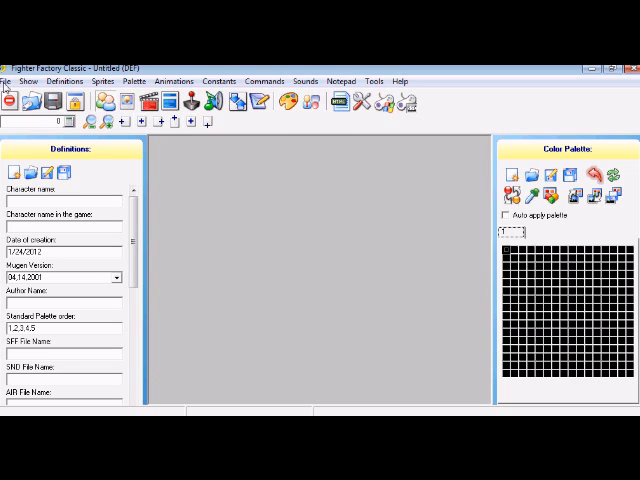
Open the Palette Edit window with empty character and image palette grids.
left_click(12, 80)
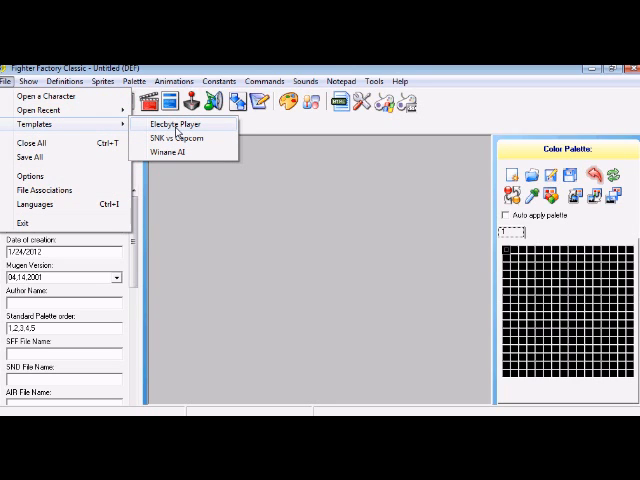
left_click(184, 124)
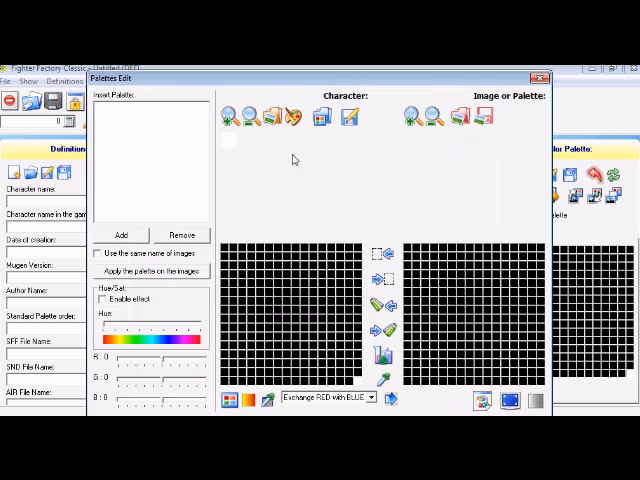
mouse_move(462, 126)
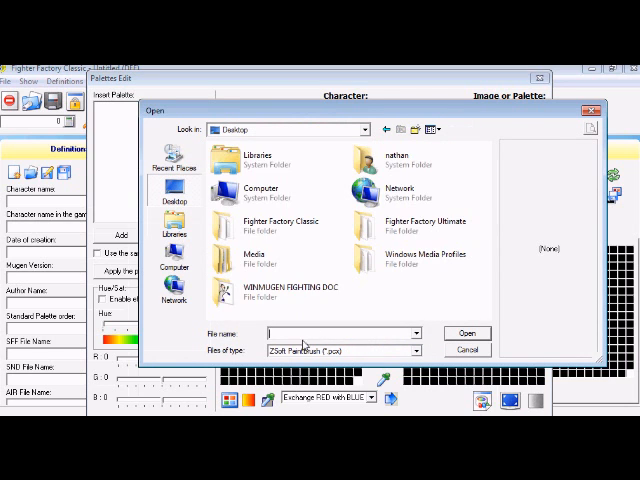
Load the Stick_figure Windows Bitmap from WINMUGEN FIGHTING DOC as the palette image.
double_click(284, 292)
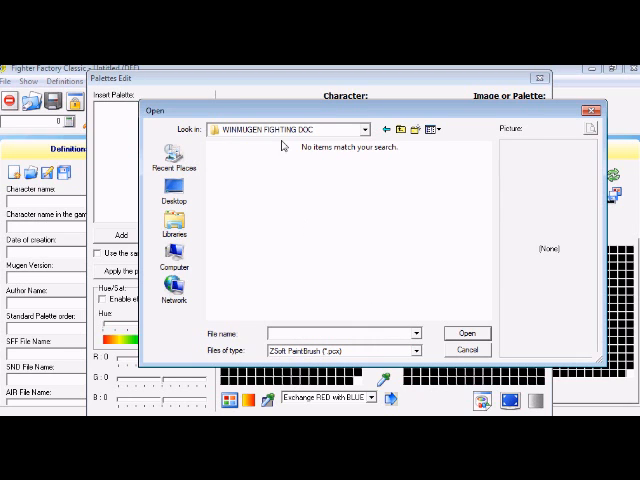
mouse_move(424, 368)
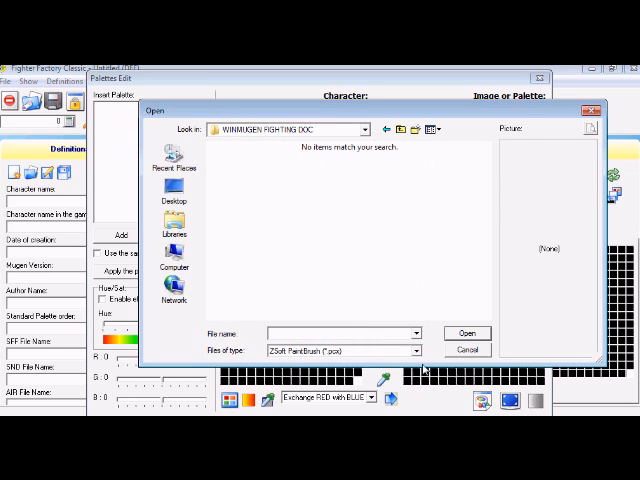
left_click(410, 350)
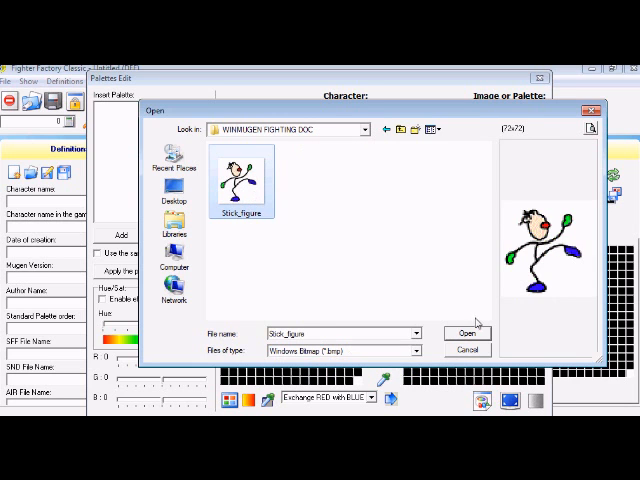
left_click(466, 332)
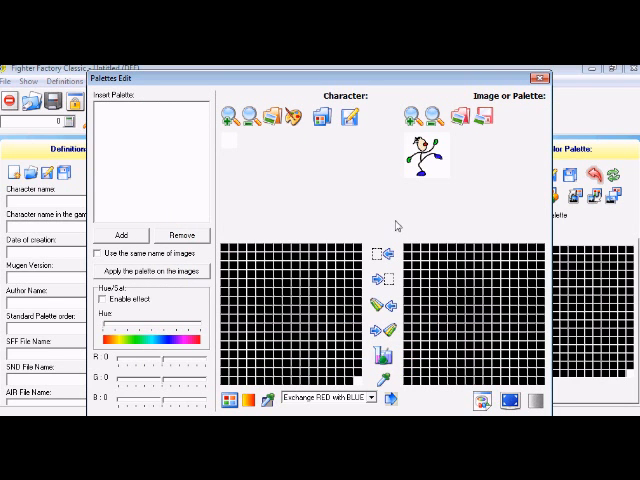
mouse_move(444, 246)
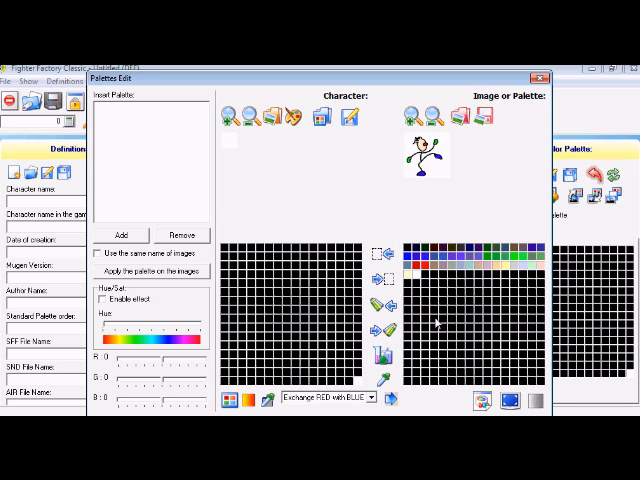
mouse_move(510, 336)
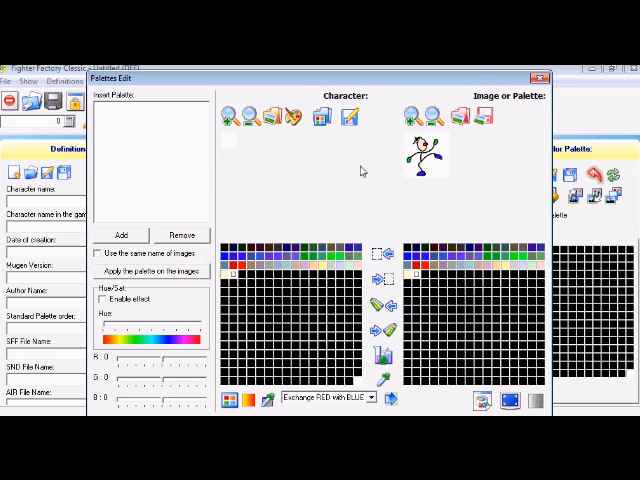
mouse_move(348, 122)
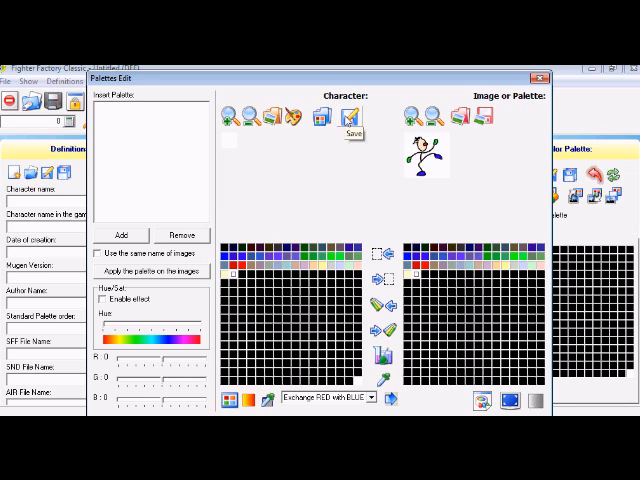
Save the stick figure palette as a Mugen .act palette file.
left_click(348, 122)
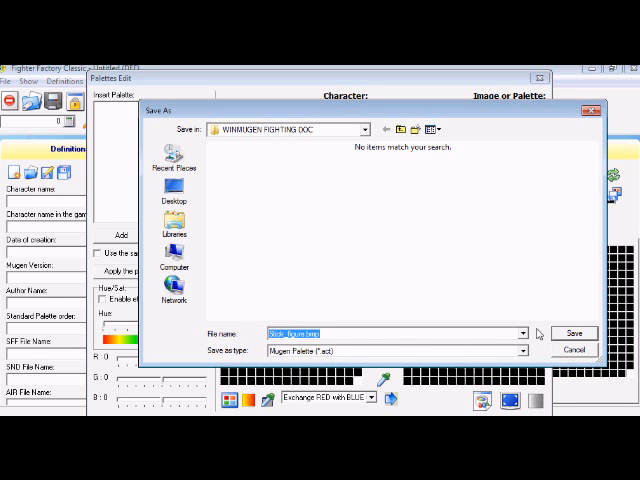
left_click(576, 332)
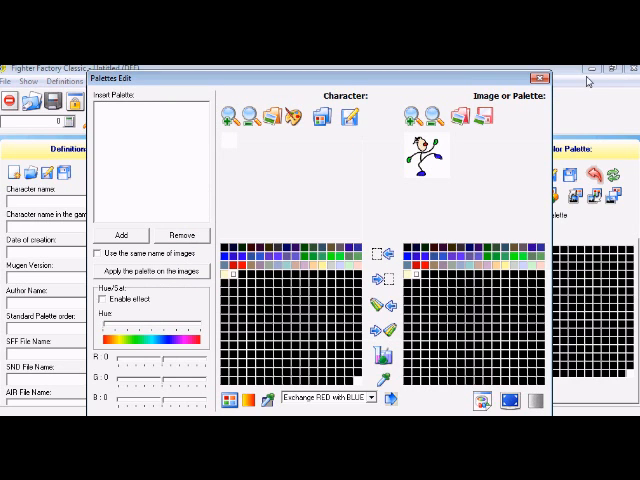
Return to Definitions and enter the character name and creation date ('mari', '24').
left_click(538, 70)
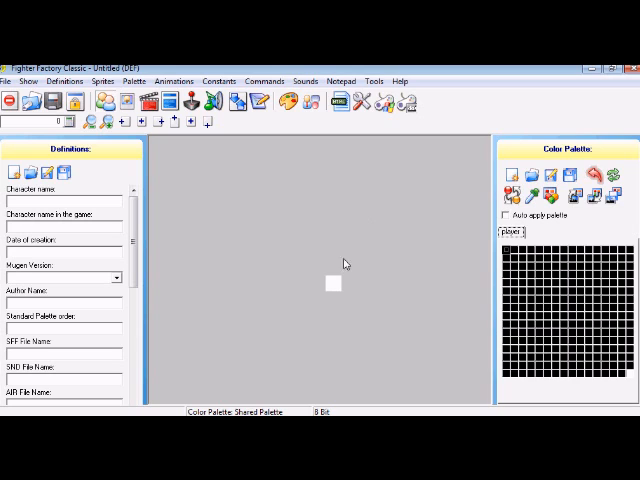
mouse_move(12, 160)
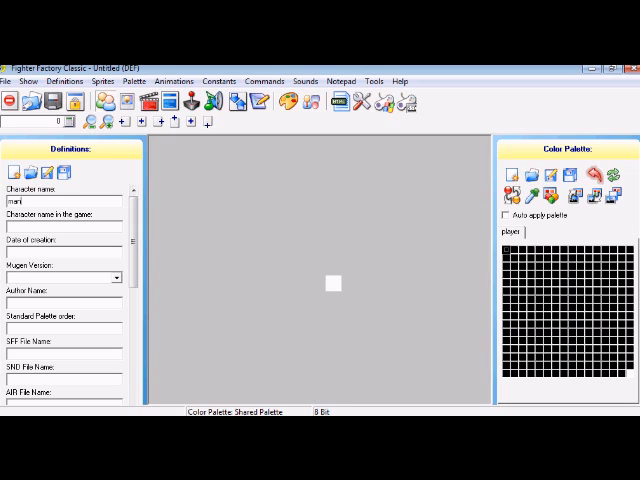
type("mari")
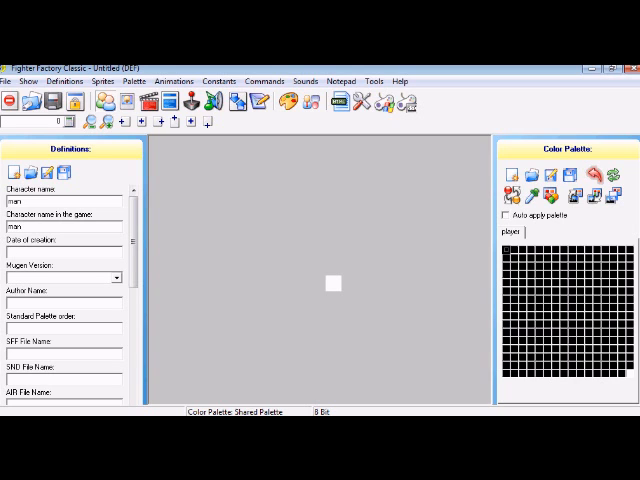
type("24/1/12/")
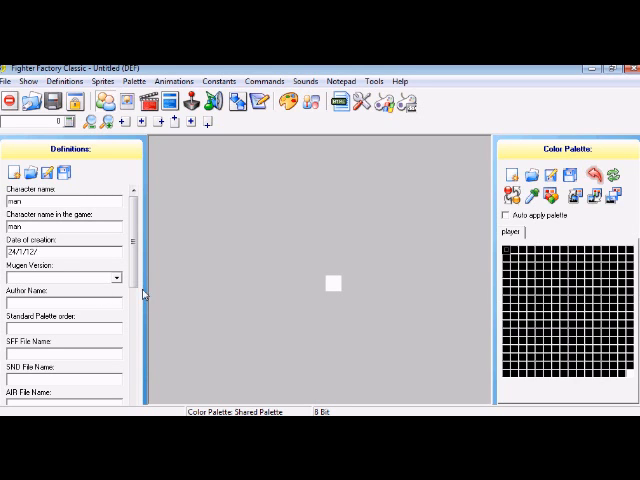
Choose a MUGEN version date, set author 'josh' and palette order '1,2'.
left_click(112, 276)
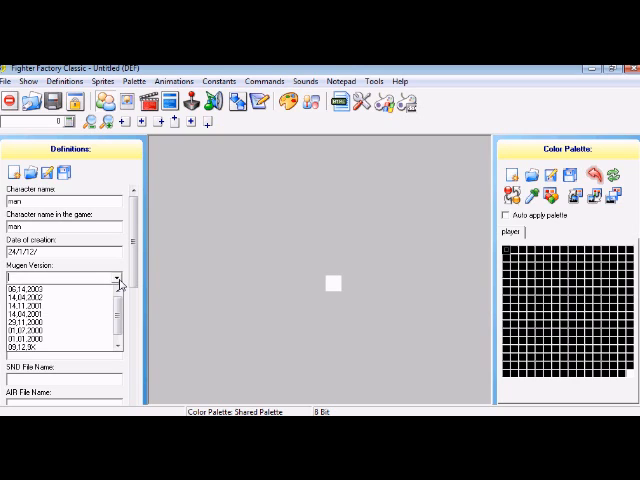
left_click(50, 290)
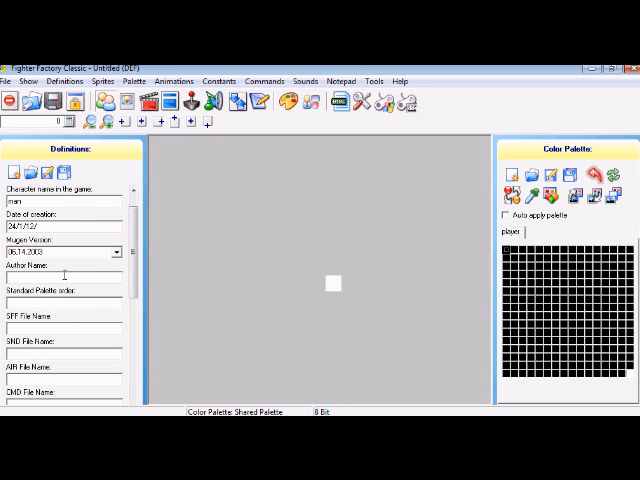
type("josh")
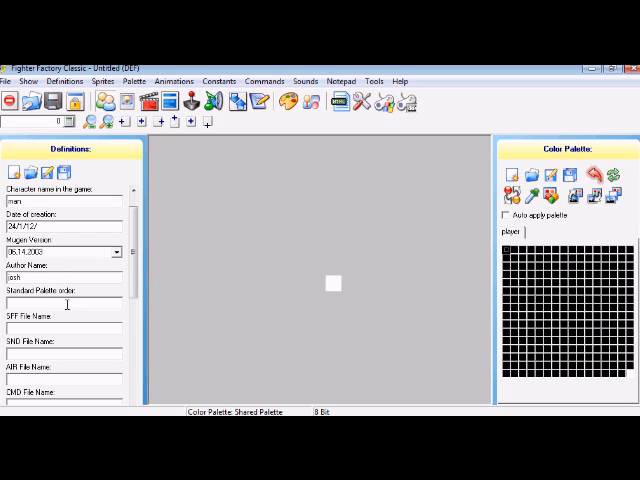
type("1,2,3,4,5")
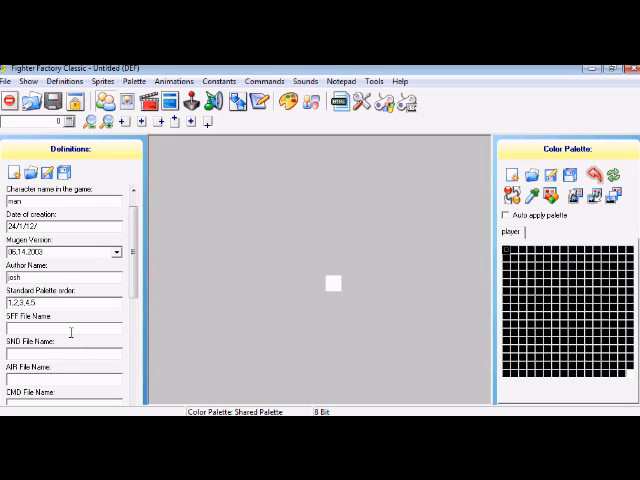
Enter the SFF, SND, AIR, CMD, CNS and ACT file names and start the .def save.
type("mna")
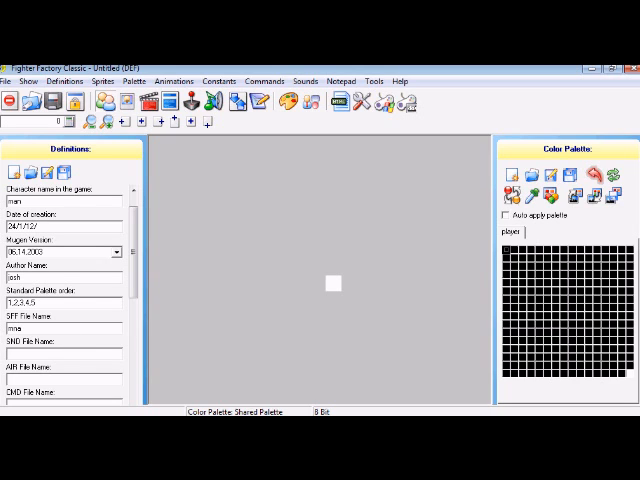
type(".f")
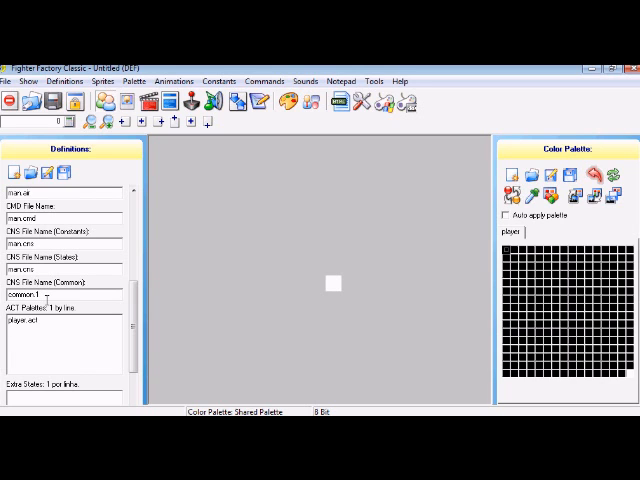
left_click(30, 326)
type("man")
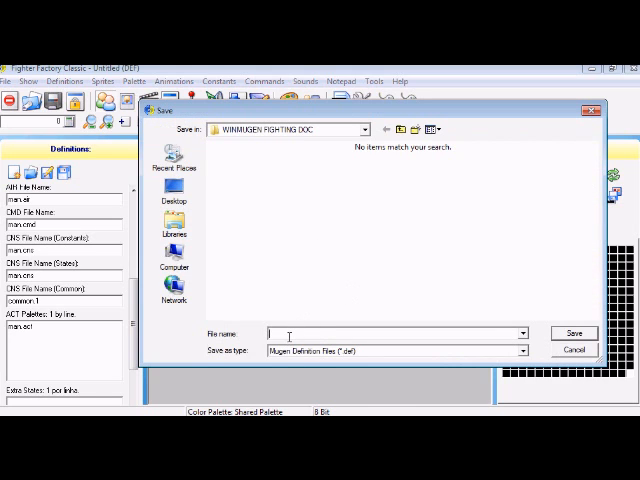
Save the definitions as the existing Stick_Figure .def, overwriting the old file.
type("men")
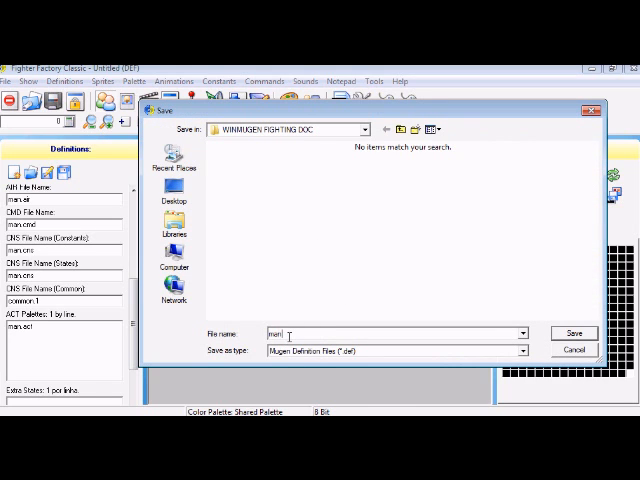
left_click(520, 350)
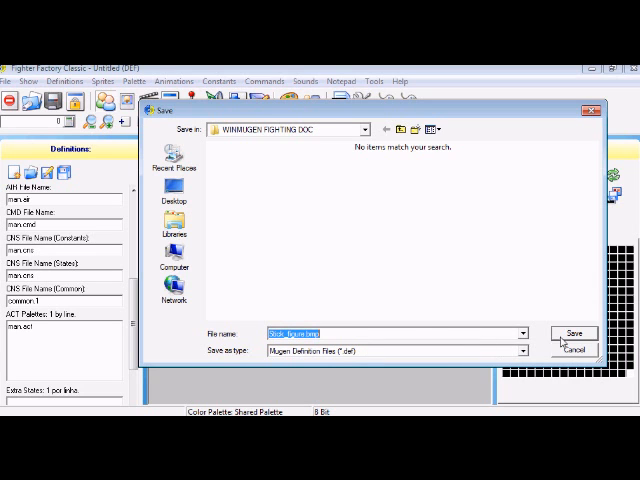
left_click(574, 332)
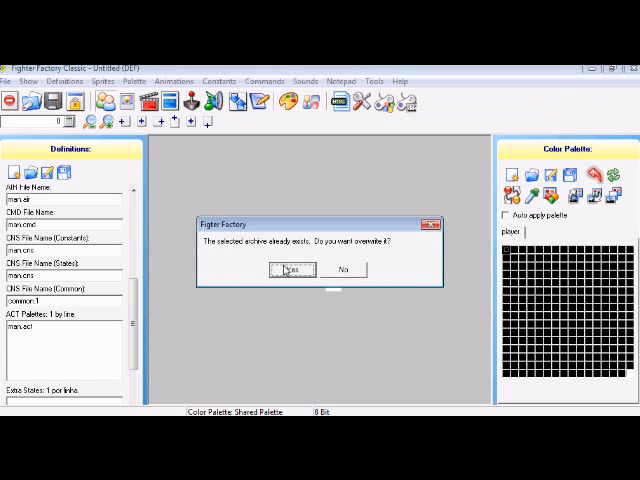
left_click(288, 270)
type("s")
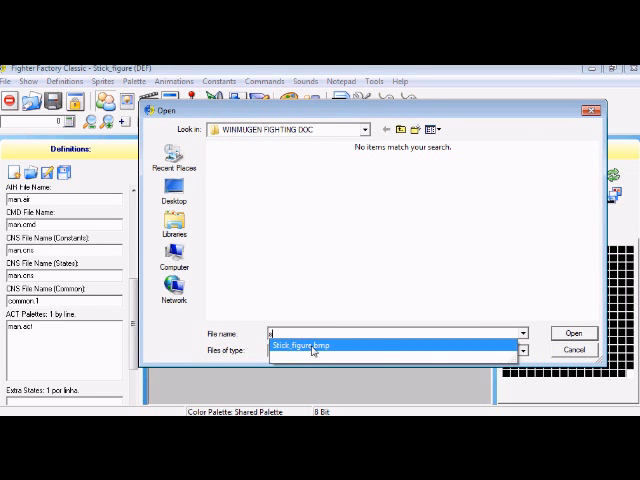
Load the Stick_Figure palette file and view its colours in the new palette tab.
left_click(572, 332)
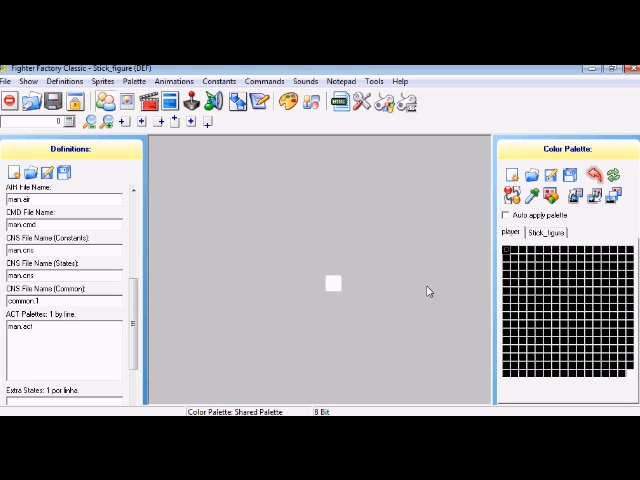
left_click(558, 232)
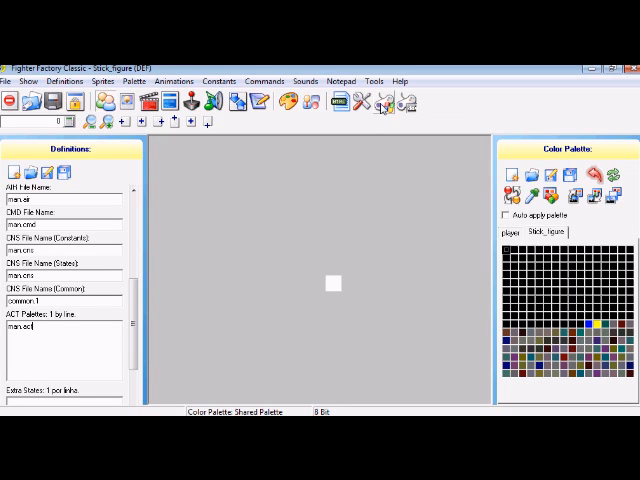
mouse_move(380, 104)
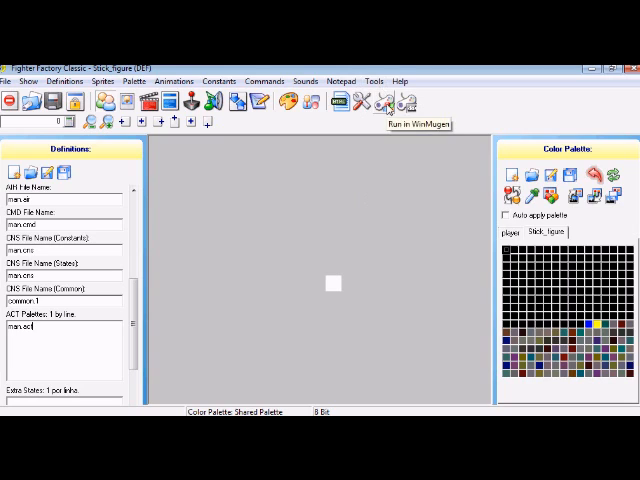
mouse_move(336, 284)
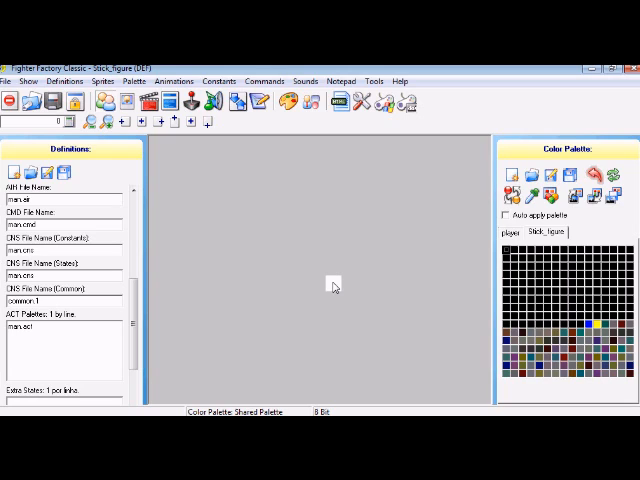
left_click(34, 324)
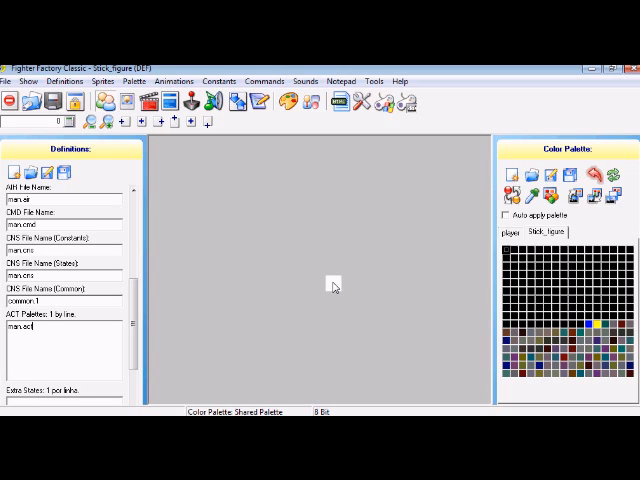